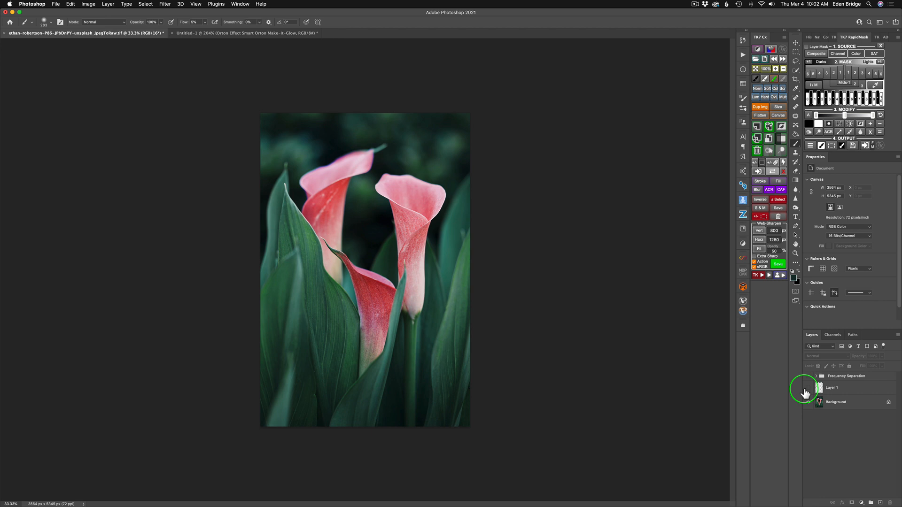
mouse_move(810, 390)
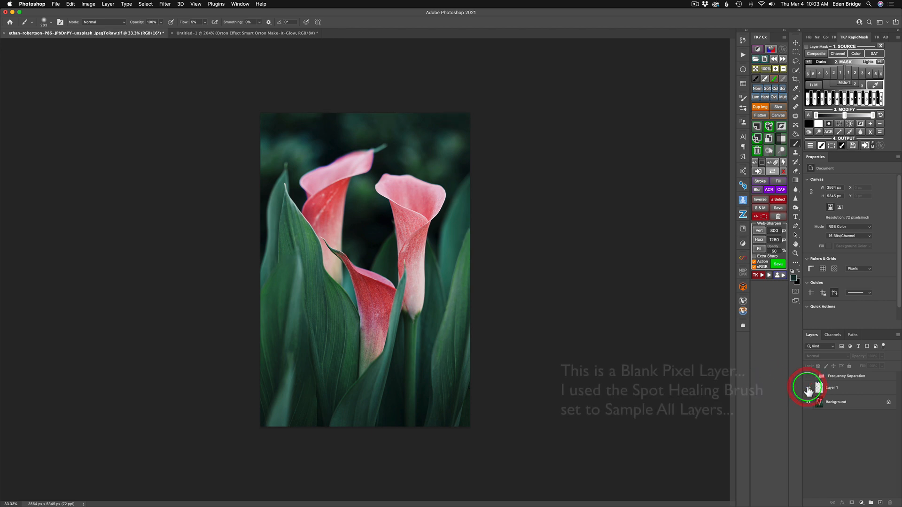
mouse_move(466, 274)
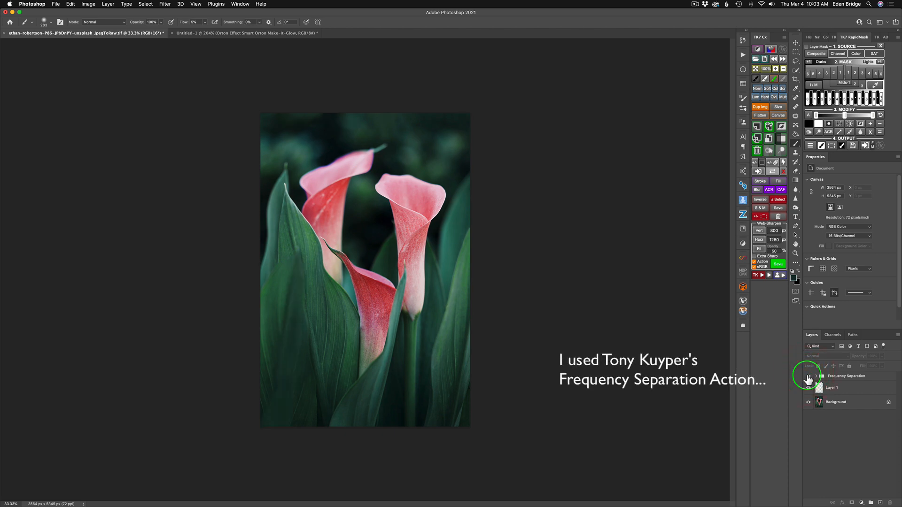
mouse_move(809, 380)
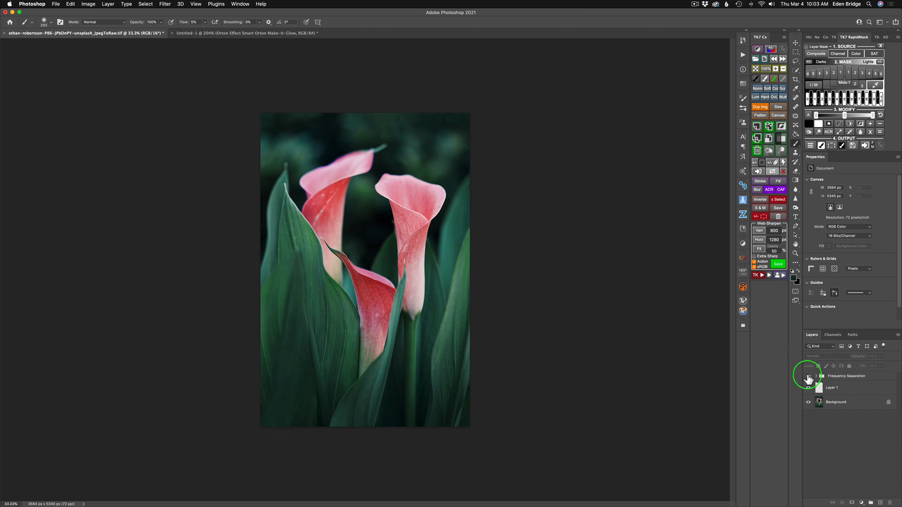
Step: Toggle the Frequency Separation group, select Layer 1, then open the TK actions list
left_click(808, 376)
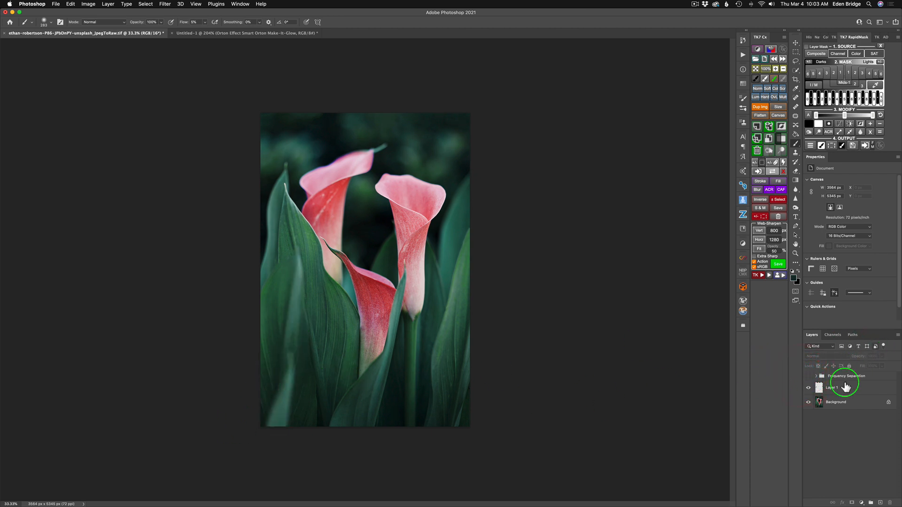
left_click(817, 375)
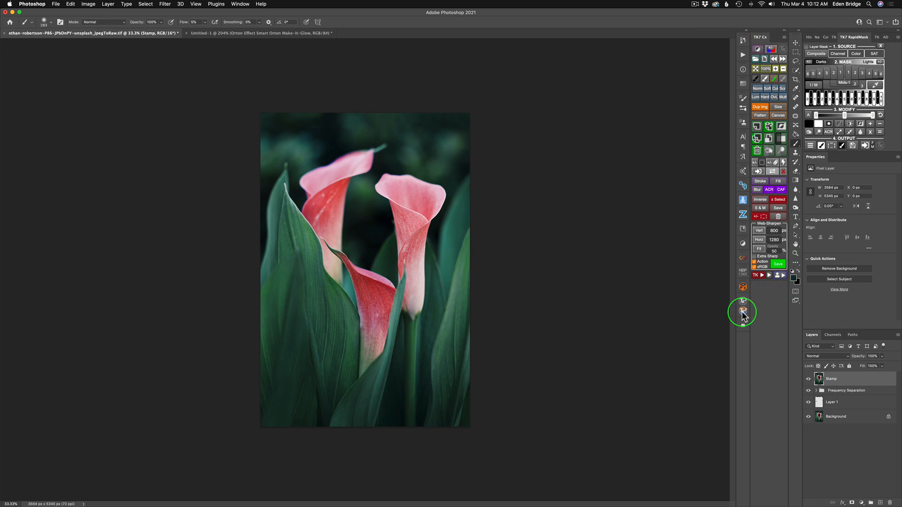
left_click(742, 312)
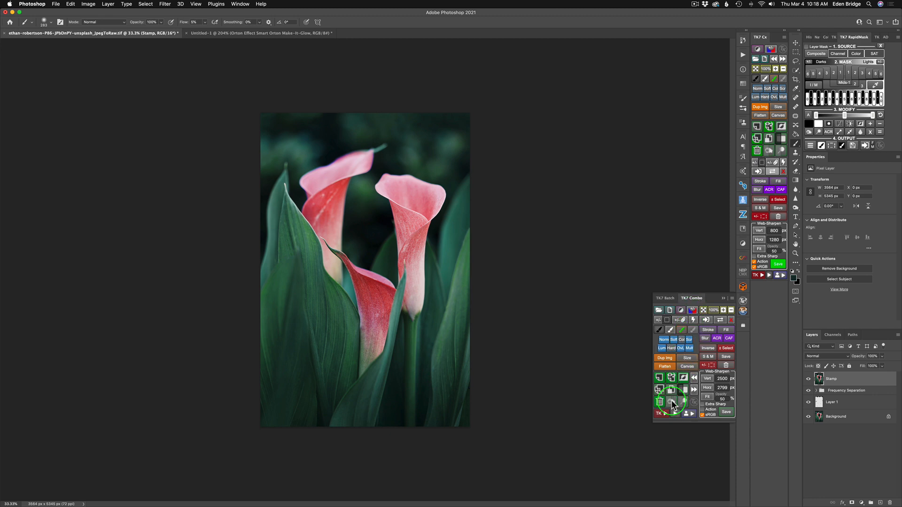
left_click(671, 400)
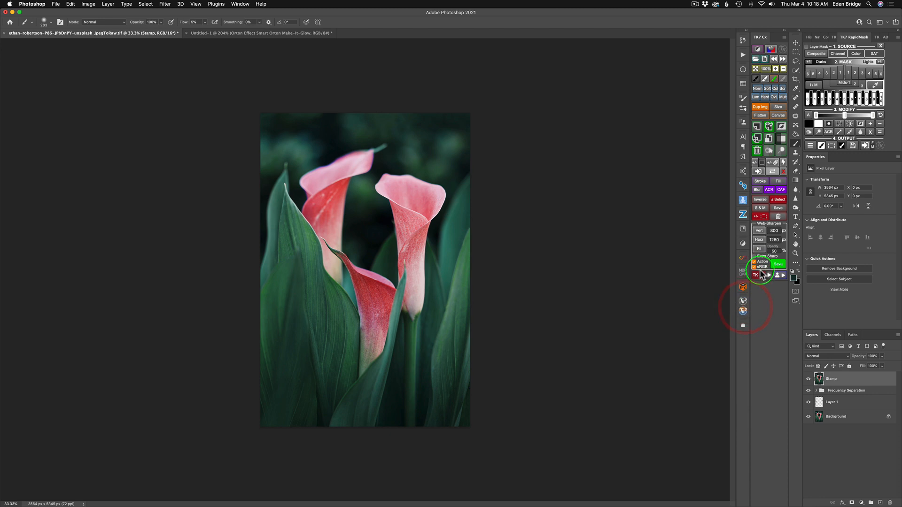
left_click(755, 276)
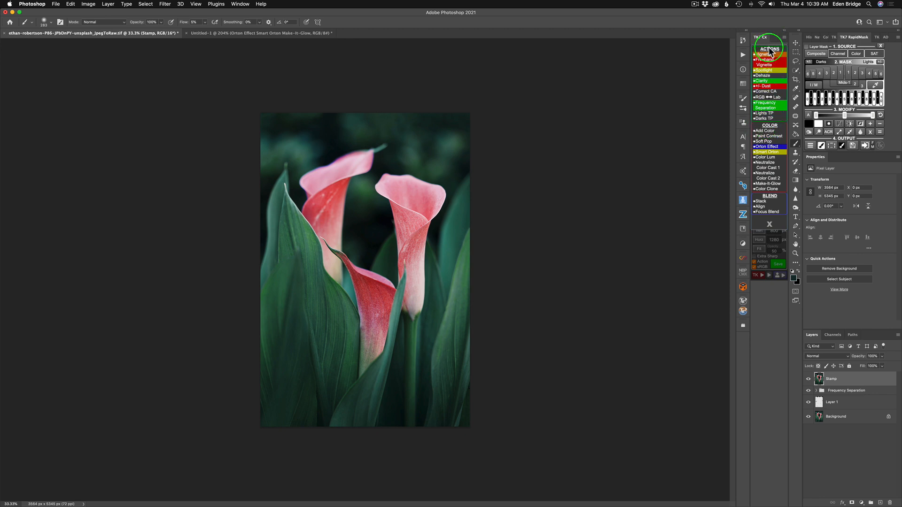
mouse_move(770, 205)
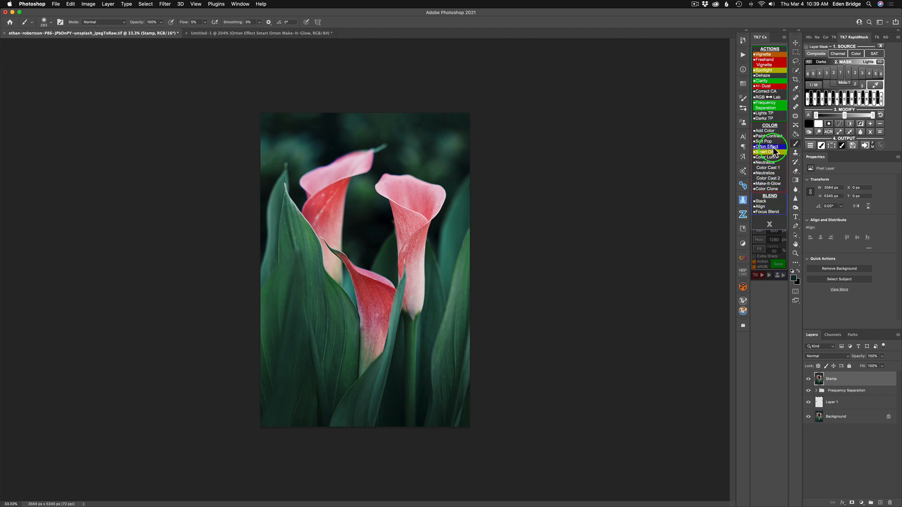
Step: Queue Smart Orton and Make-It-Glow in the TK7 actions list and run them
left_click(767, 147)
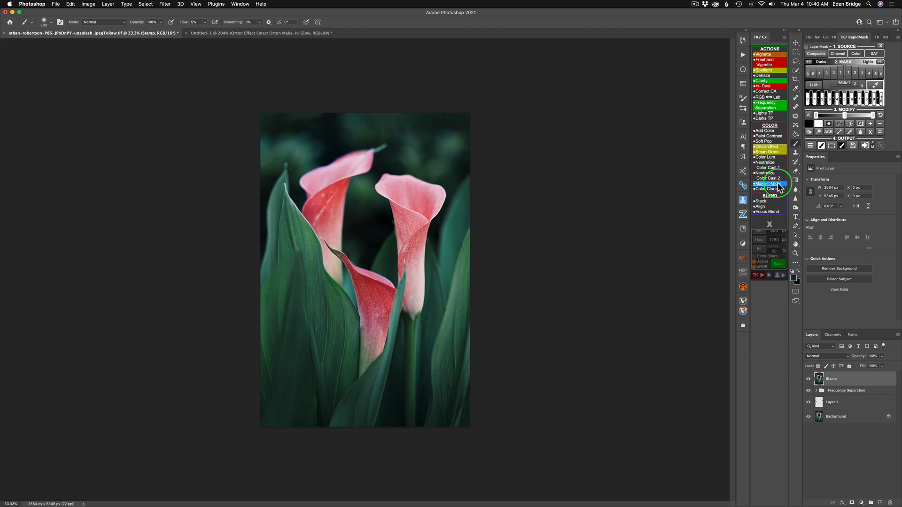
left_click(768, 184)
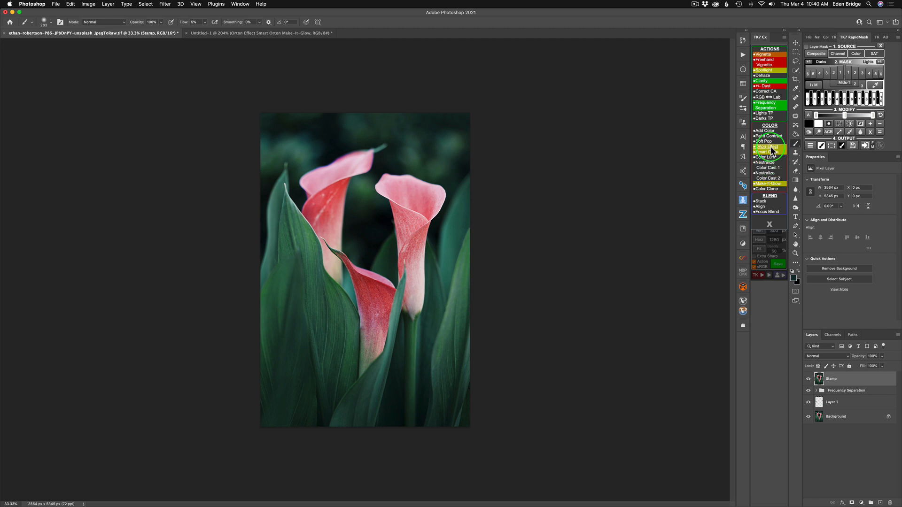
left_click(766, 147)
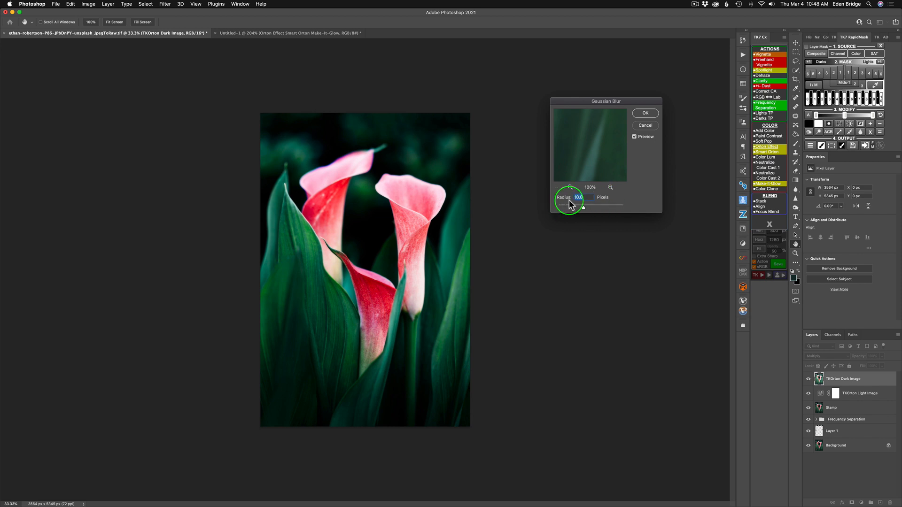
mouse_move(578, 202)
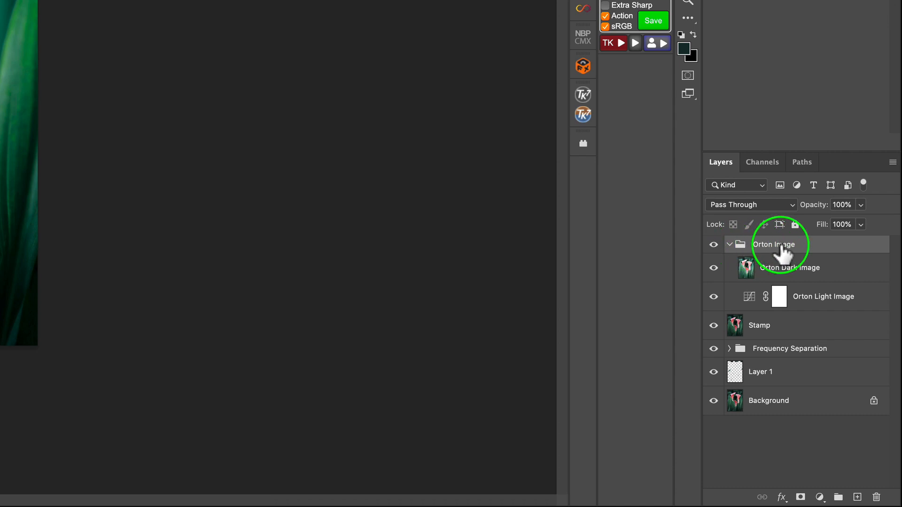
left_click(729, 244)
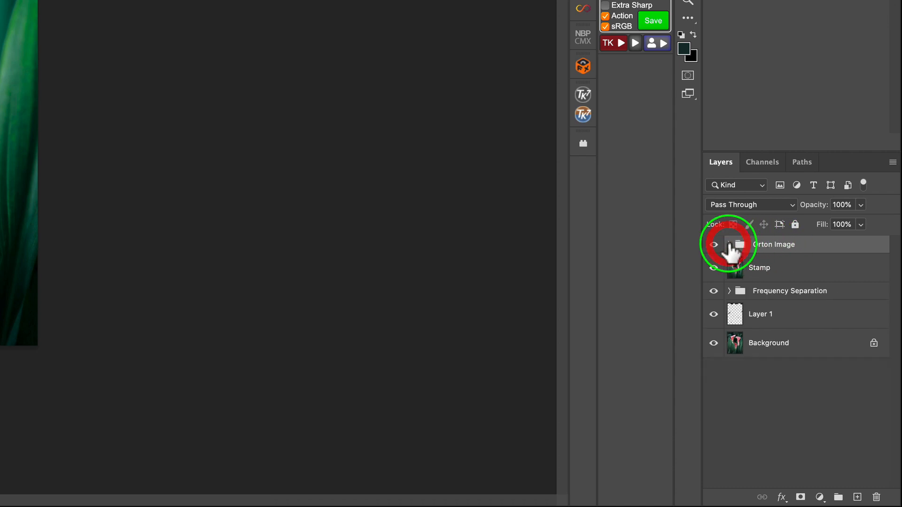
left_click(729, 244)
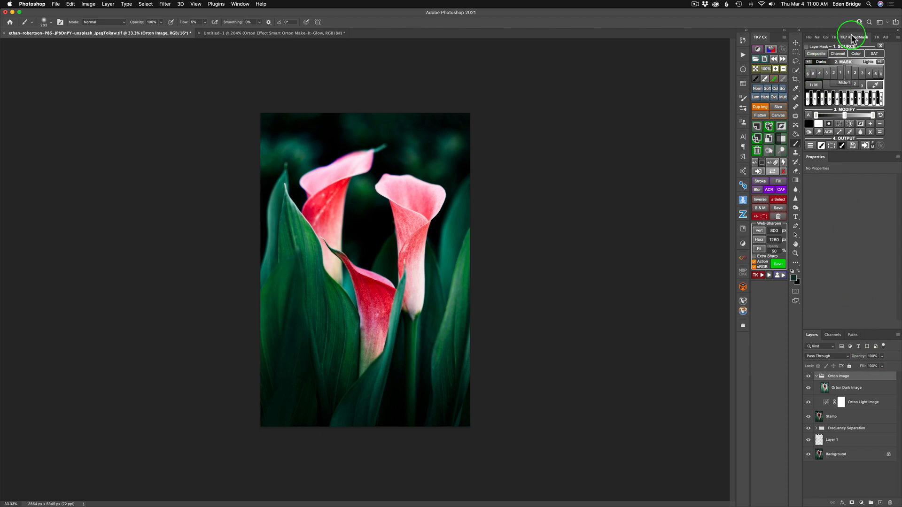
mouse_move(837, 41)
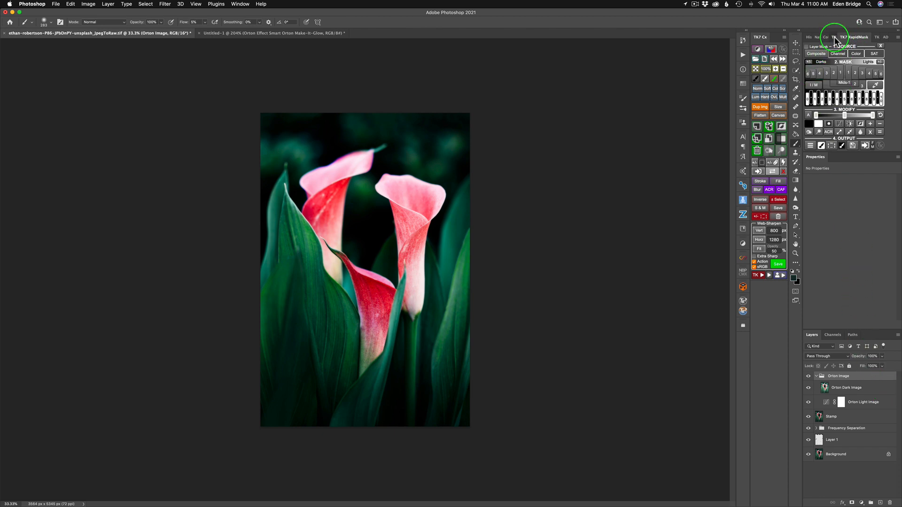
left_click(833, 36)
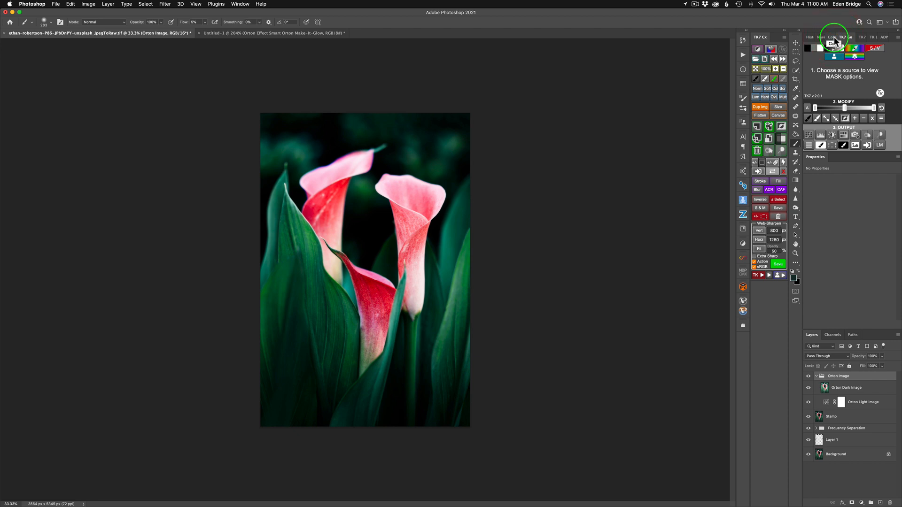
mouse_move(862, 39)
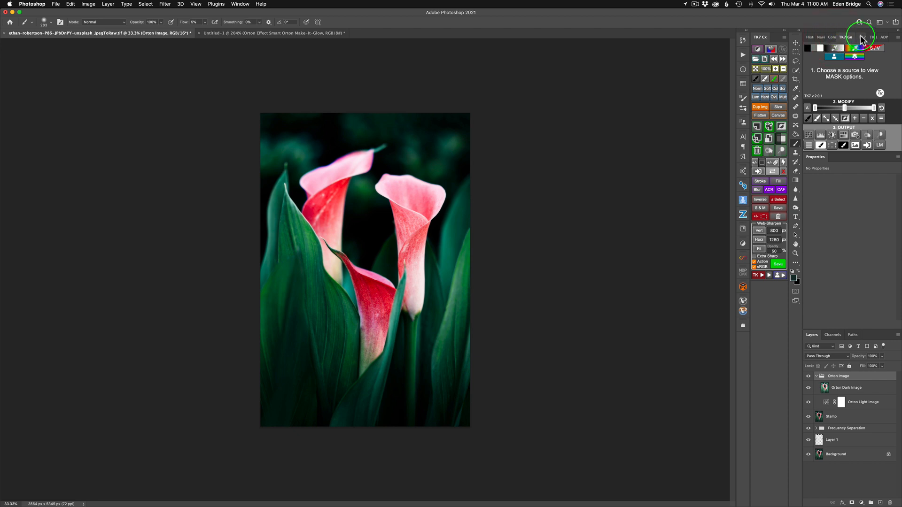
left_click(857, 36)
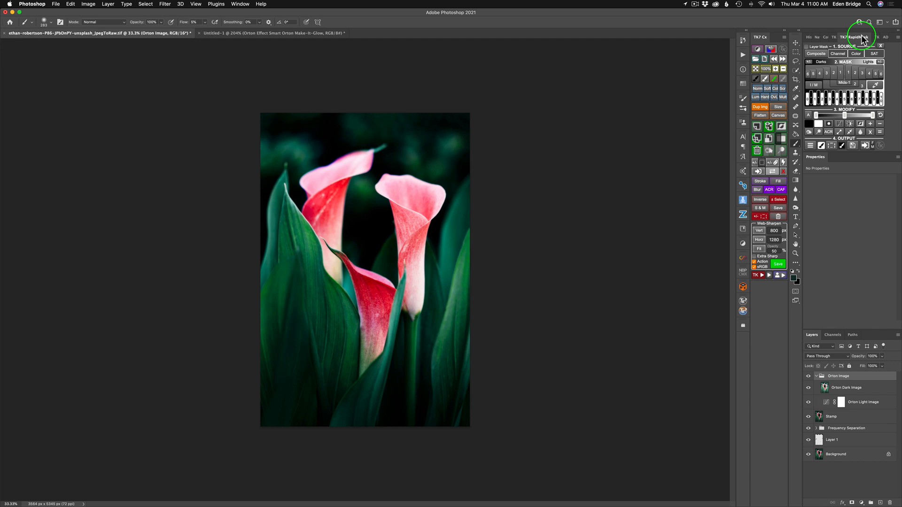
left_click(861, 36)
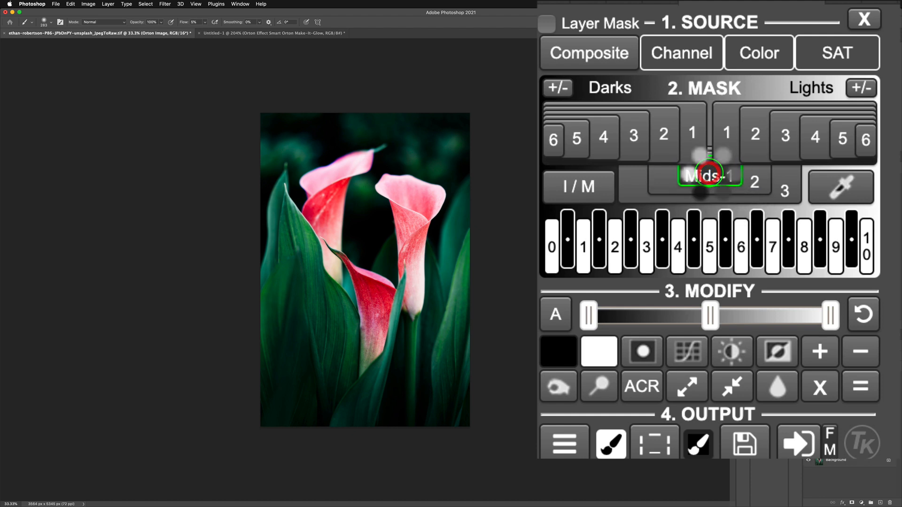
Step: Preview the Mids 1, Mids 2 and Zone 7 masks, then apply Mids 2 to Orton Image
left_click(710, 175)
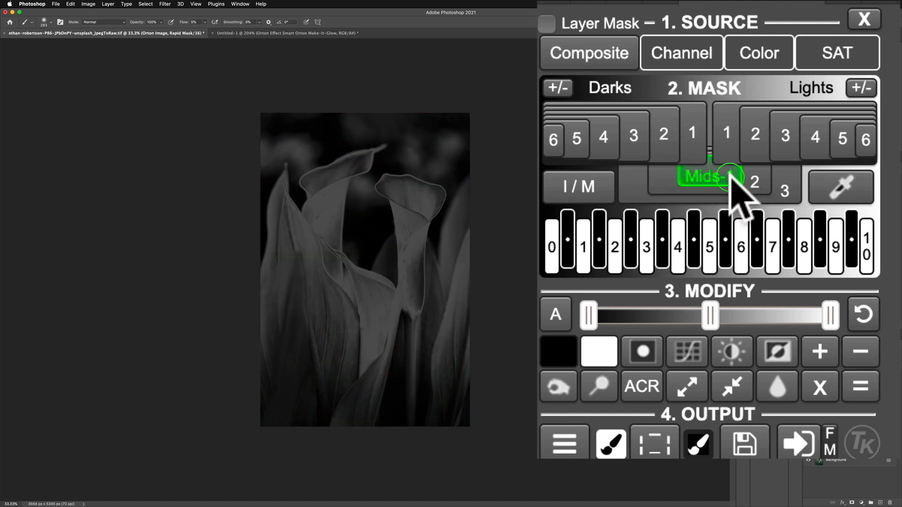
left_click(755, 183)
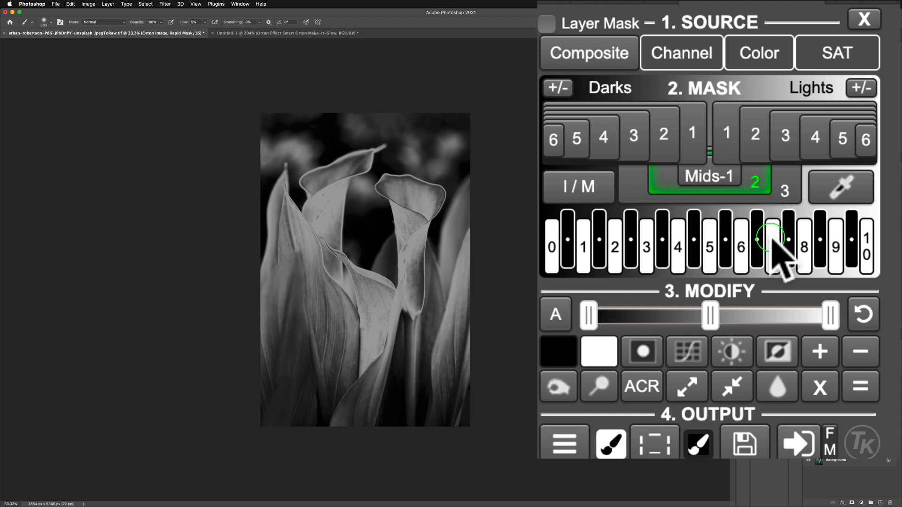
left_click(871, 156)
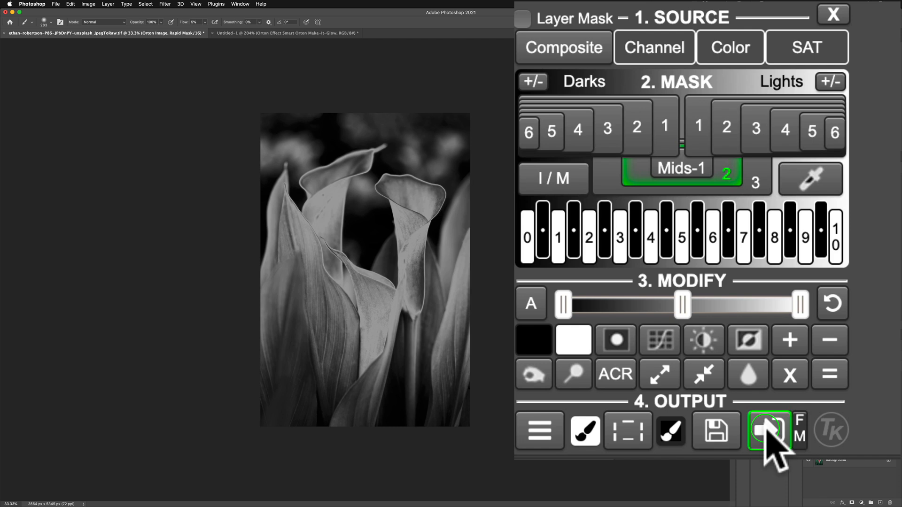
mouse_move(769, 431)
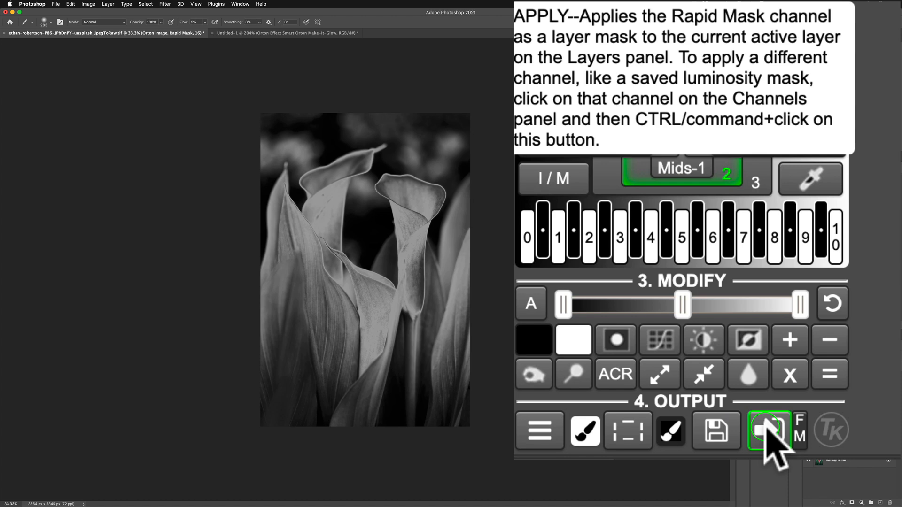
left_click(770, 430)
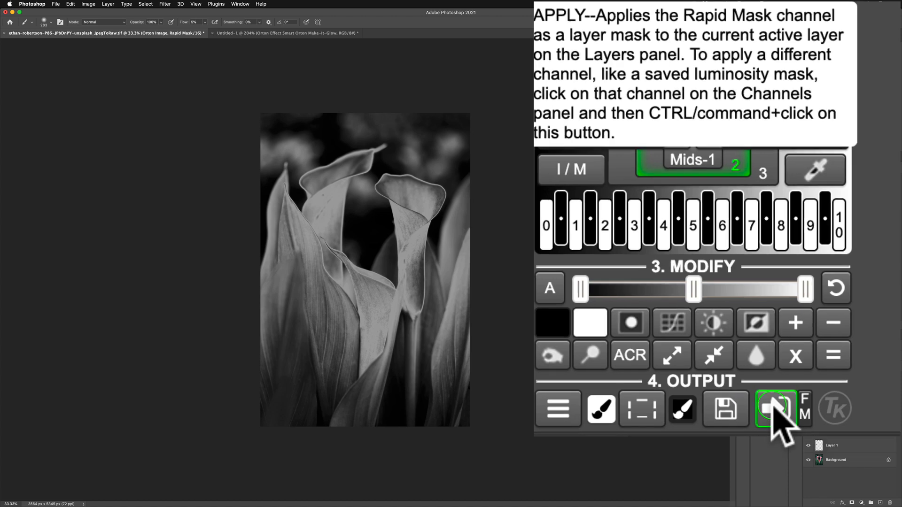
left_click(776, 409)
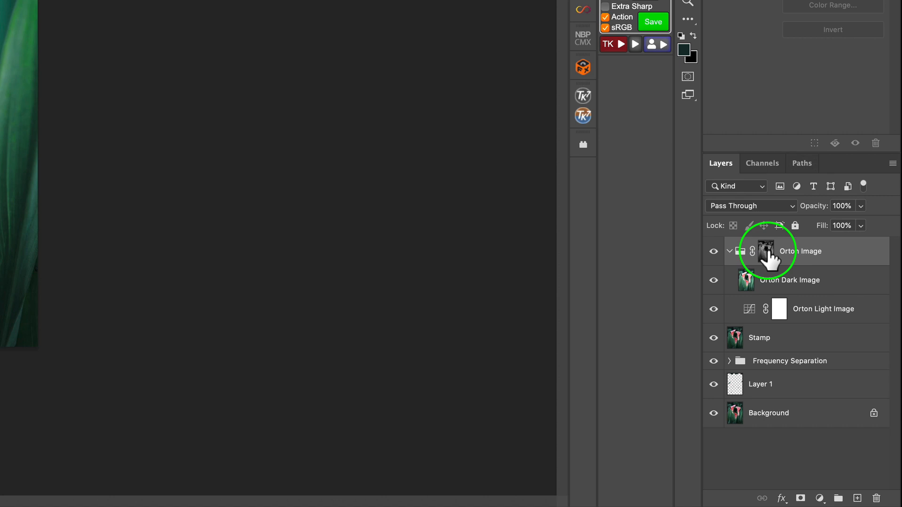
mouse_move(761, 251)
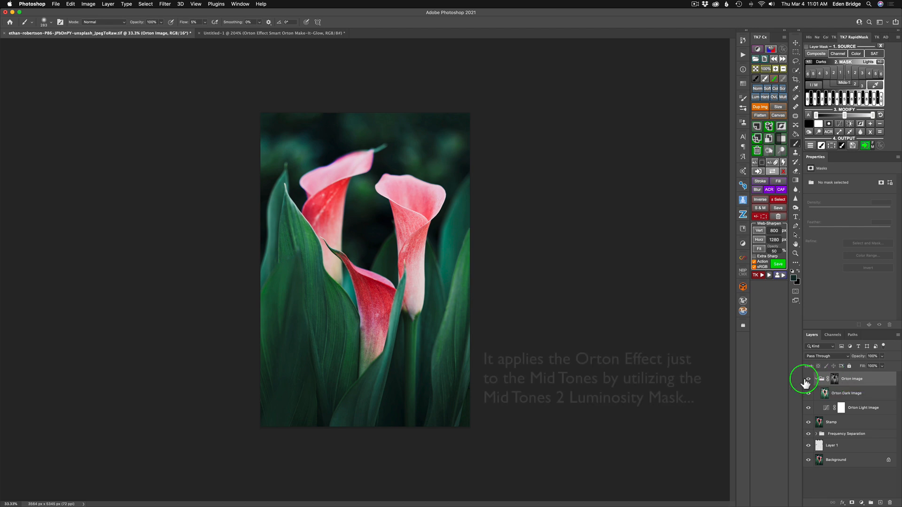
Step: Toggle the Orton Image group off, on and off, then select its layer mask
left_click(808, 379)
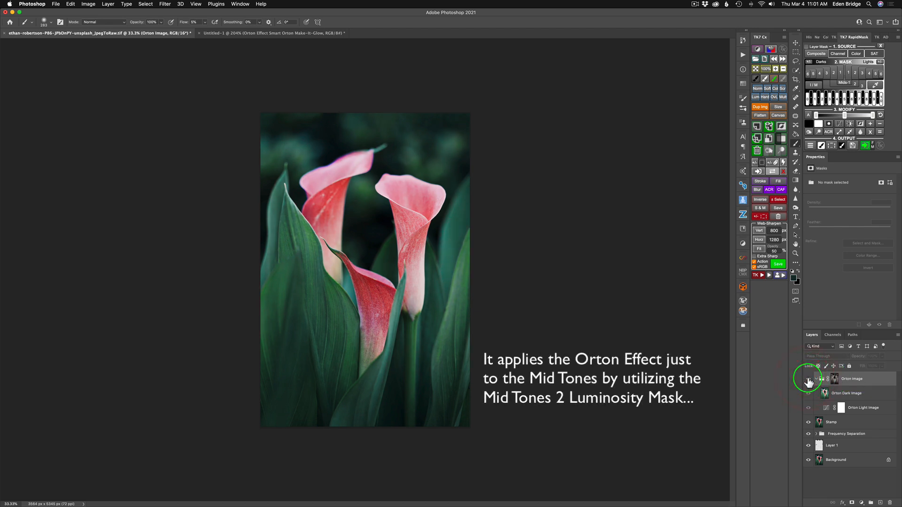
left_click(808, 379)
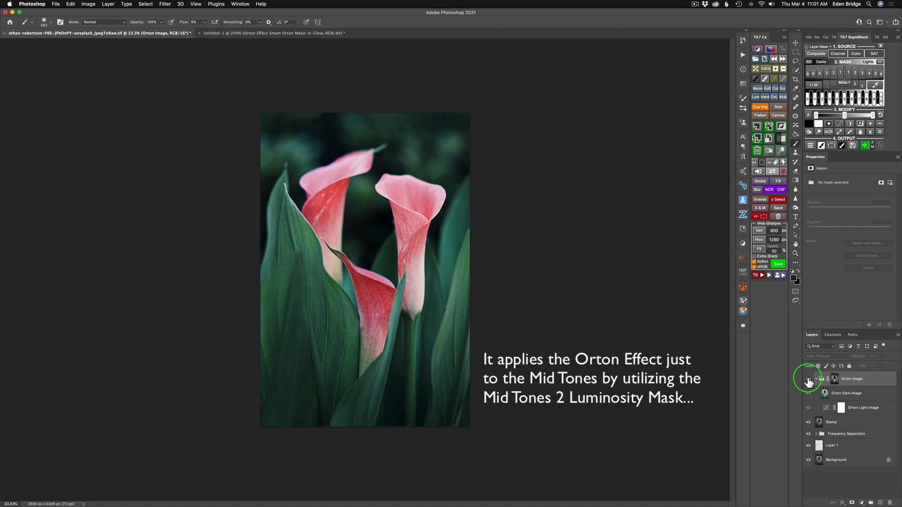
left_click(808, 379)
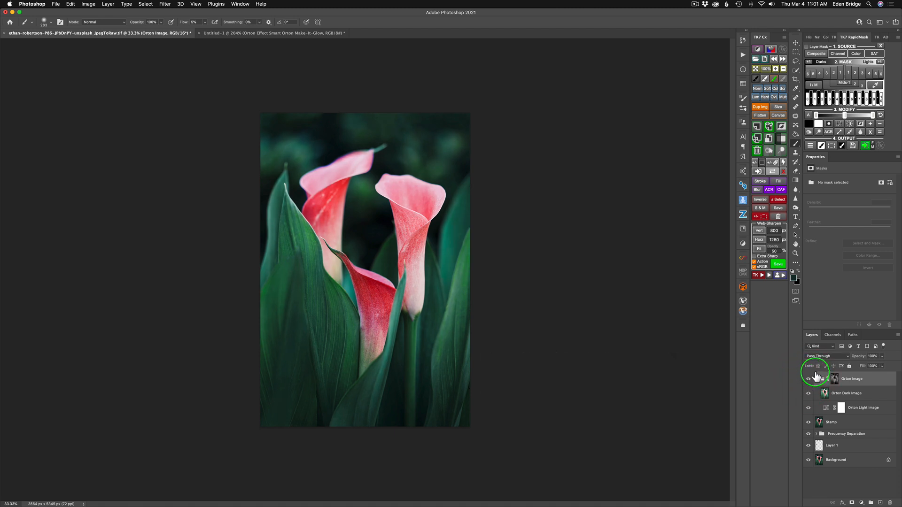
left_click(834, 379)
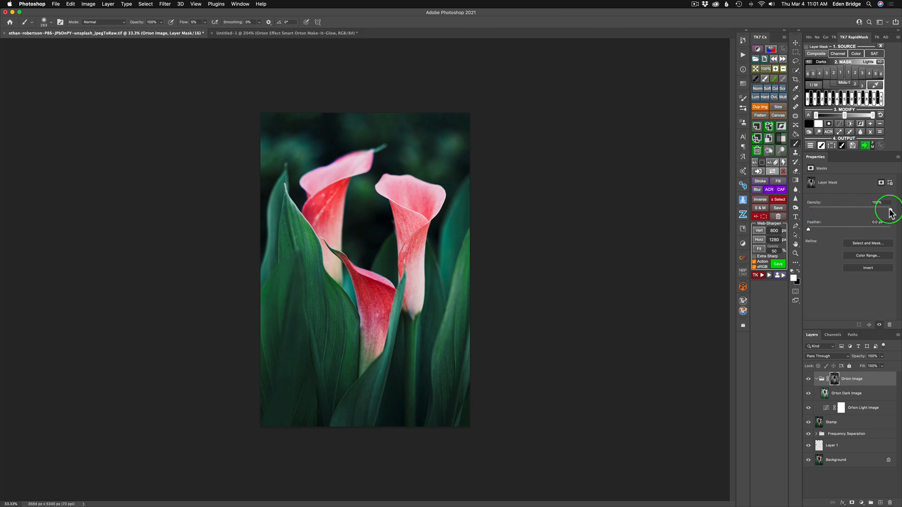
mouse_move(890, 212)
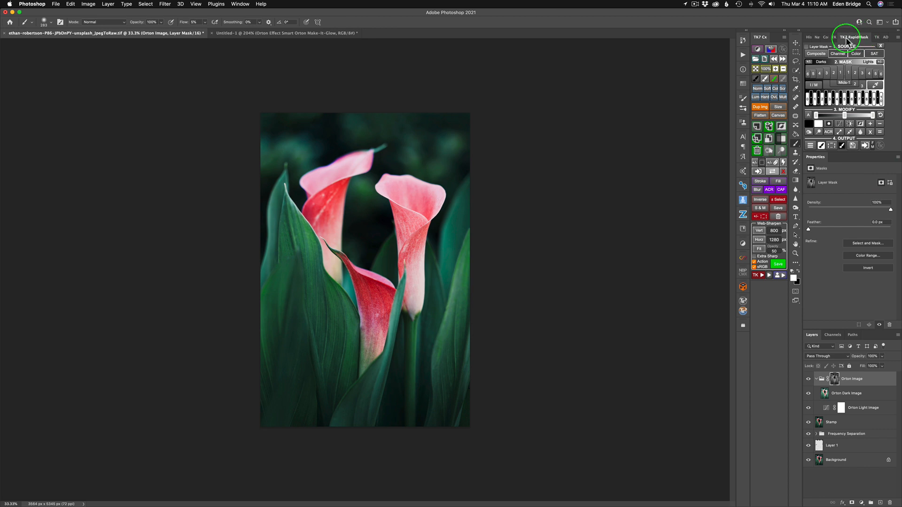
Step: Bring up the TK7 RapidMask panel and tick Layer Mask to enter VIEW mode
left_click(846, 36)
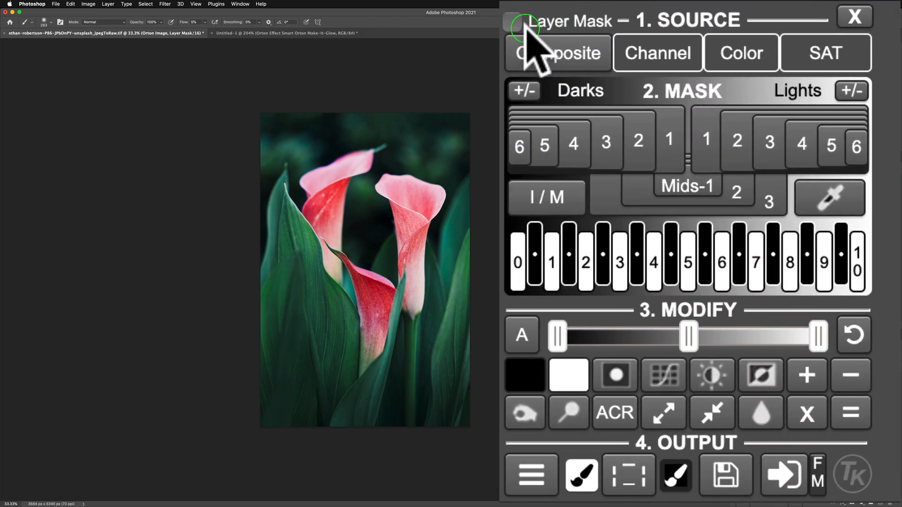
mouse_move(521, 40)
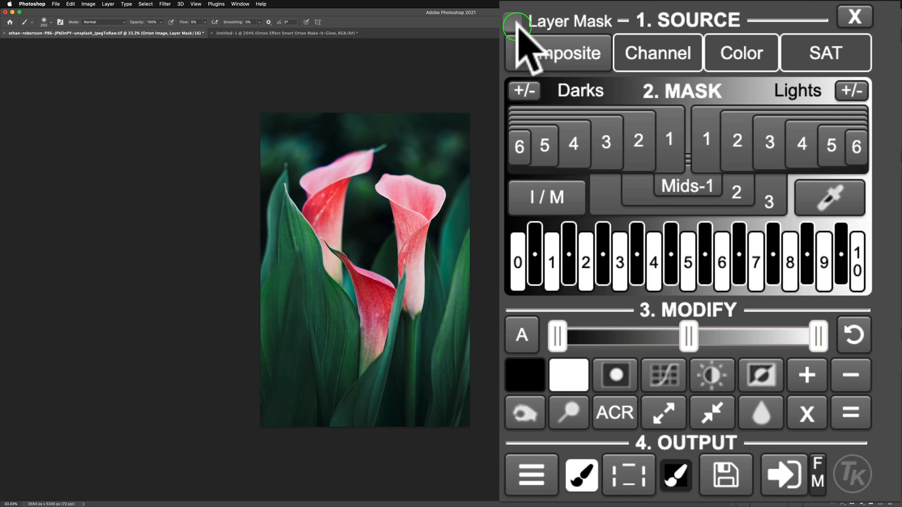
mouse_move(570, 40)
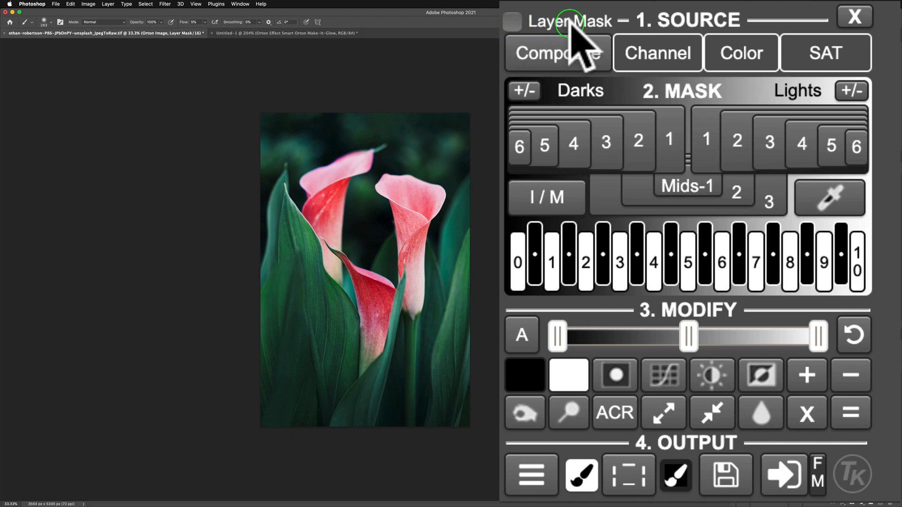
left_click(513, 21)
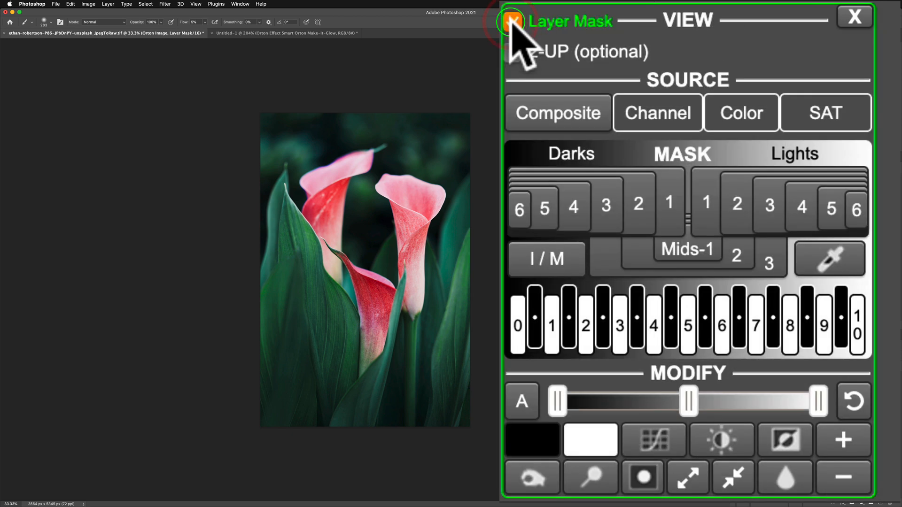
left_click(512, 20)
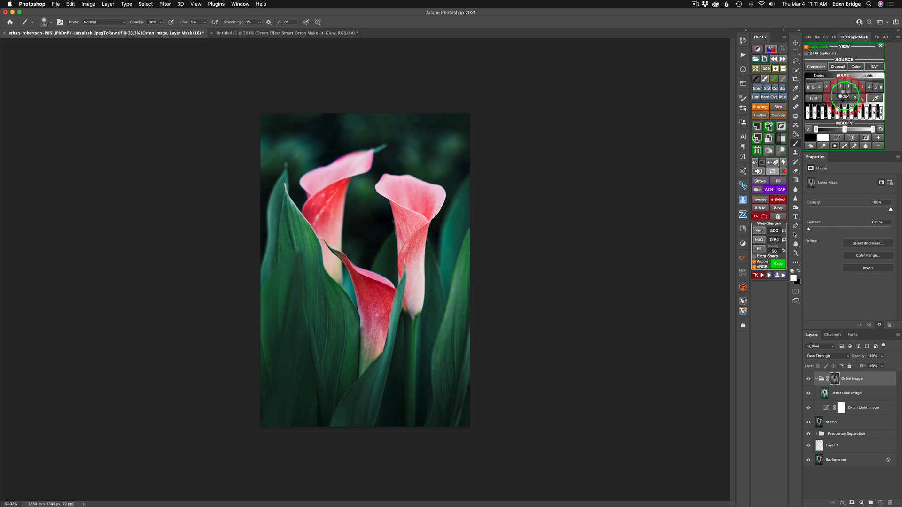
left_click(834, 379)
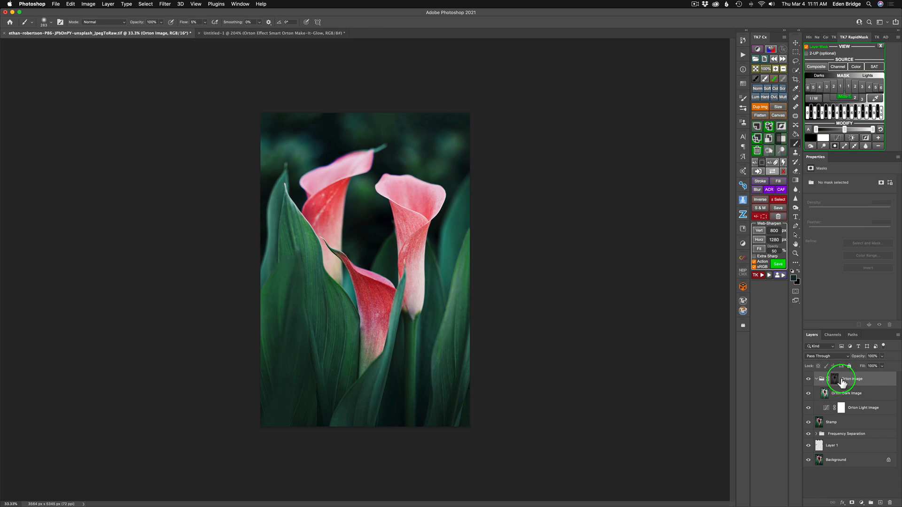
mouse_move(397, 246)
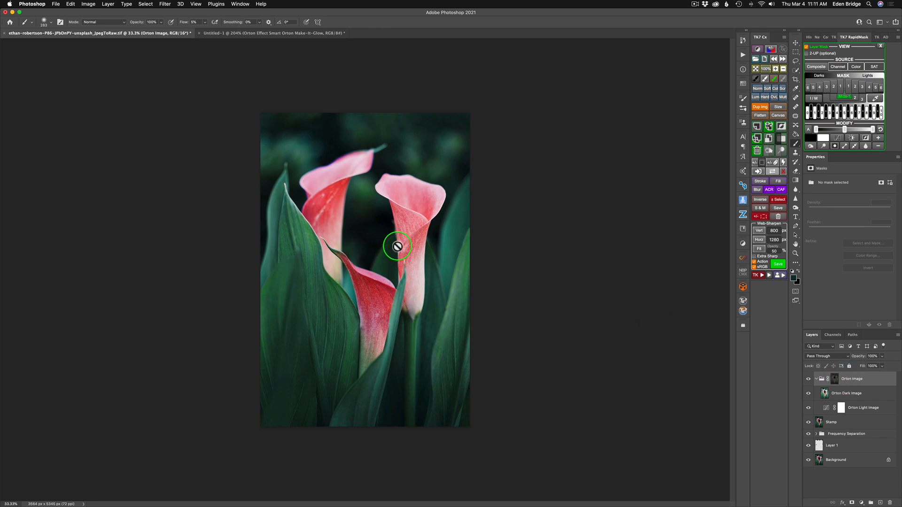
mouse_move(856, 98)
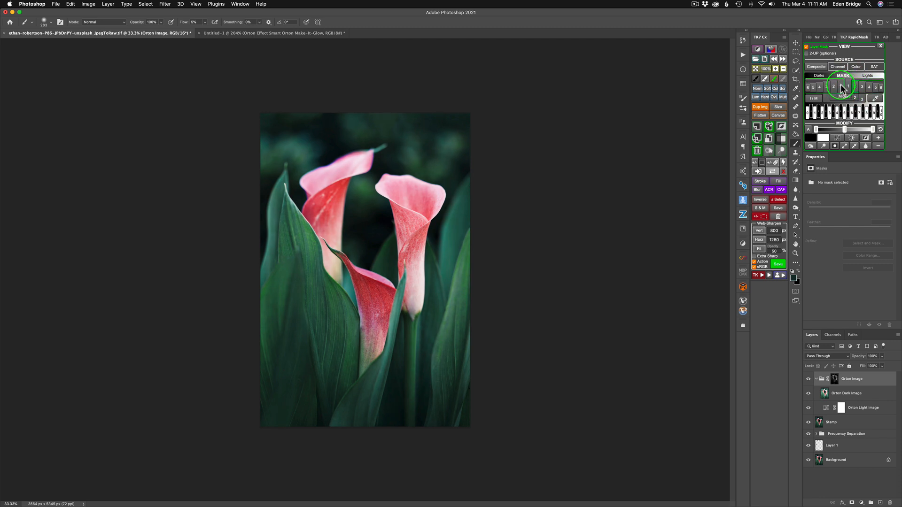
left_click(835, 87)
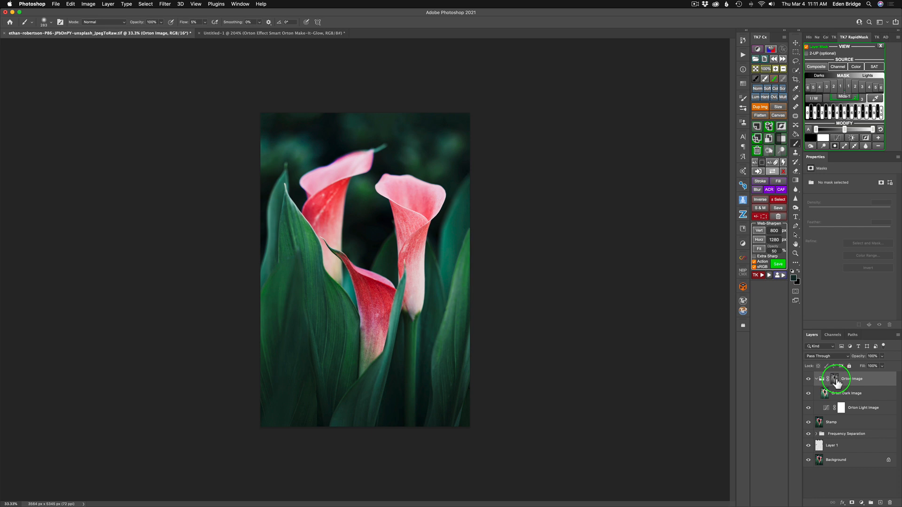
Step: Set the Orton Image group's mask density to 70% and exit RapidMask's Layer Mask mode
left_click(835, 379)
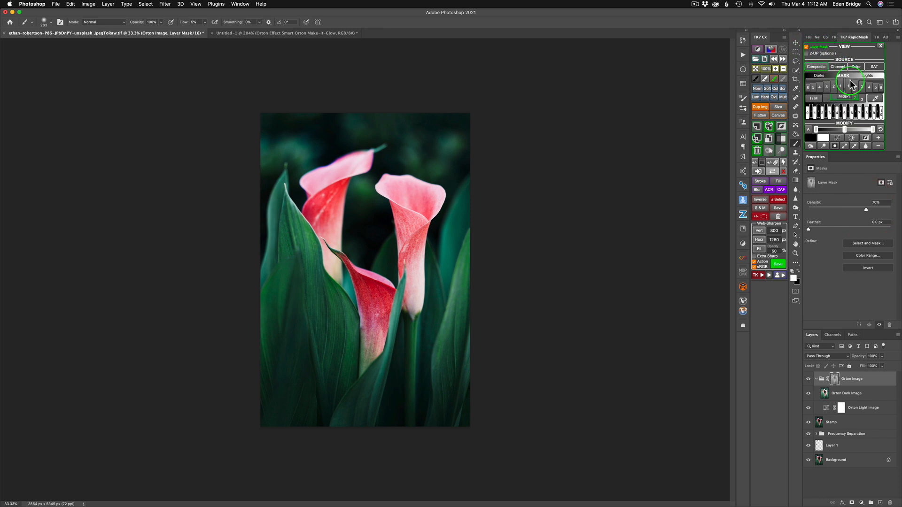
mouse_move(812, 35)
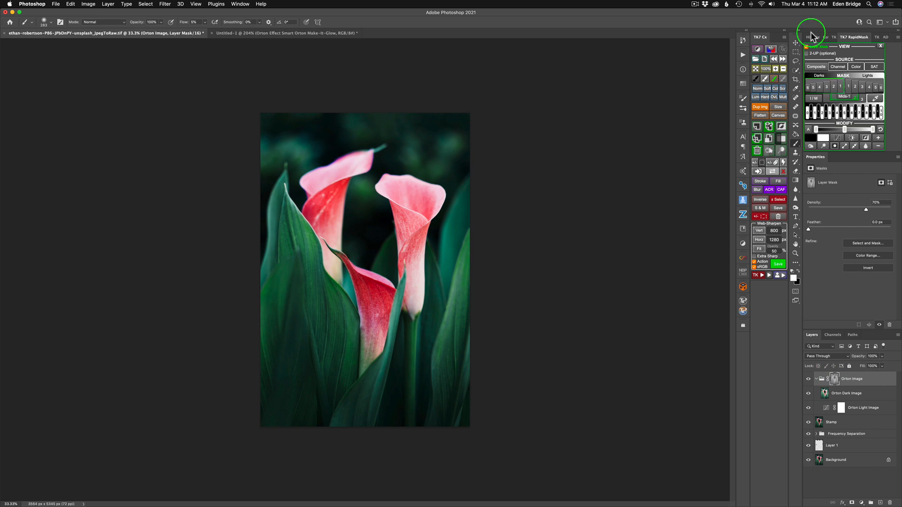
left_click(812, 36)
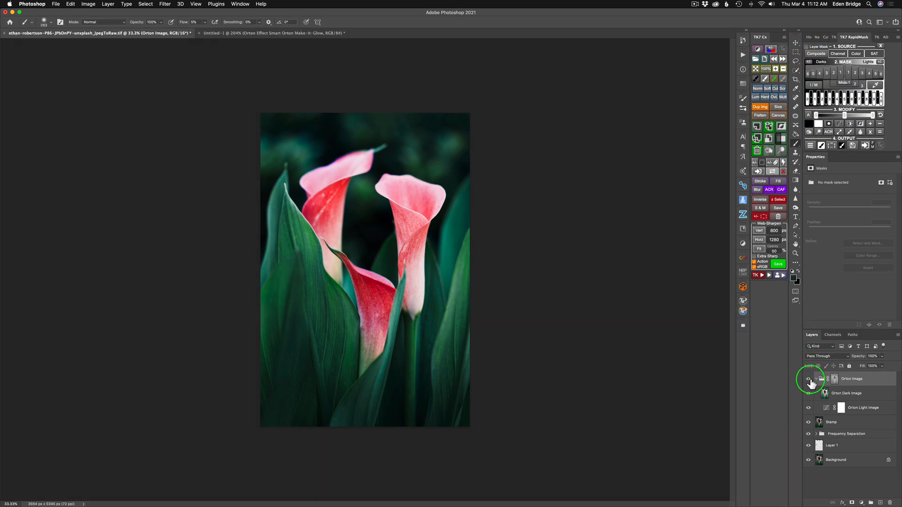
Step: Fold away the Orton Image group's inner layers using its disclosure arrow
left_click(809, 379)
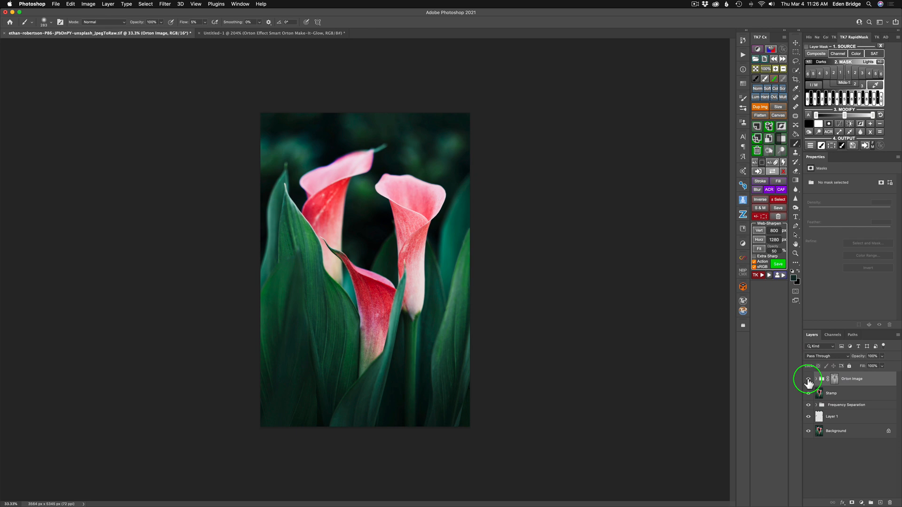
left_click(809, 379)
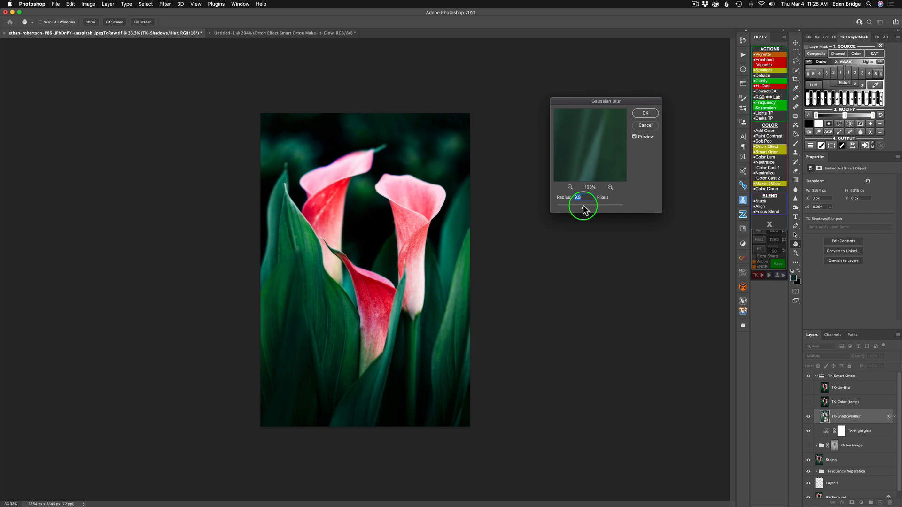
mouse_move(581, 206)
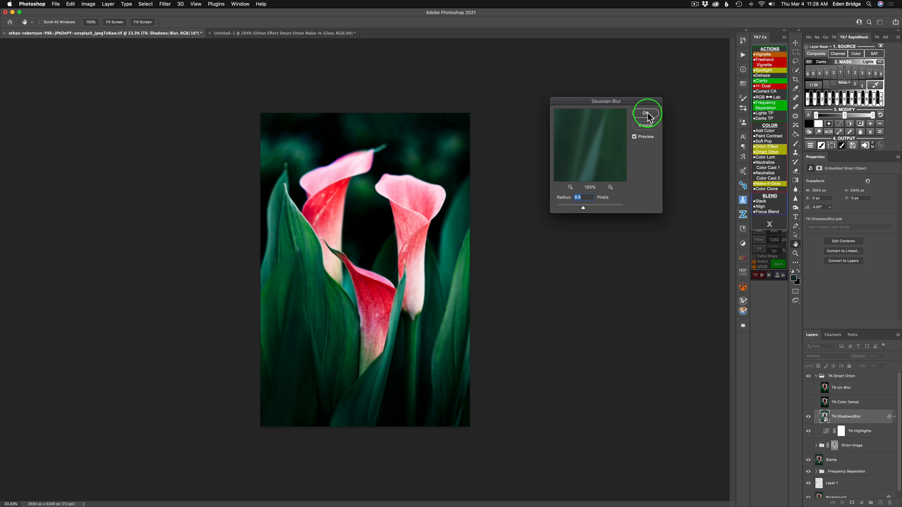
Step: Blur the TK-Shadows/Blur layer with a Gaussian Blur radius of about 9.9 pixels
left_click(646, 112)
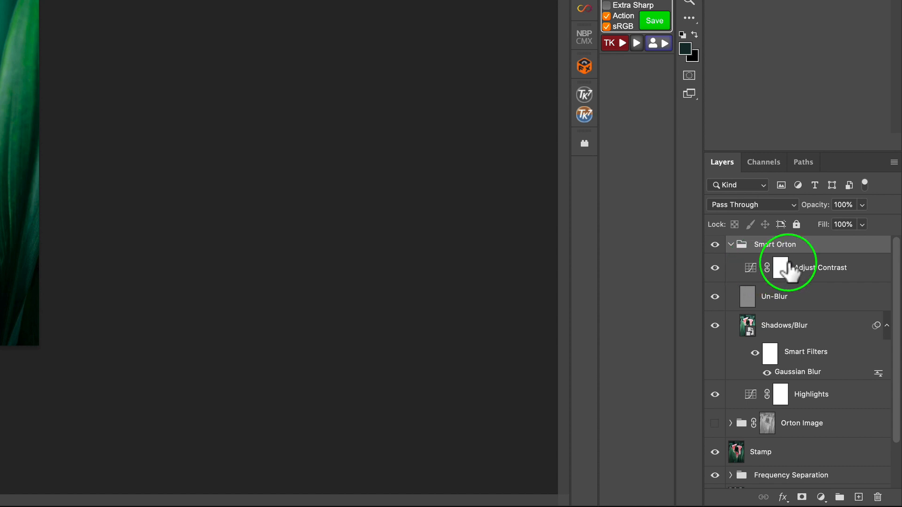
mouse_move(783, 267)
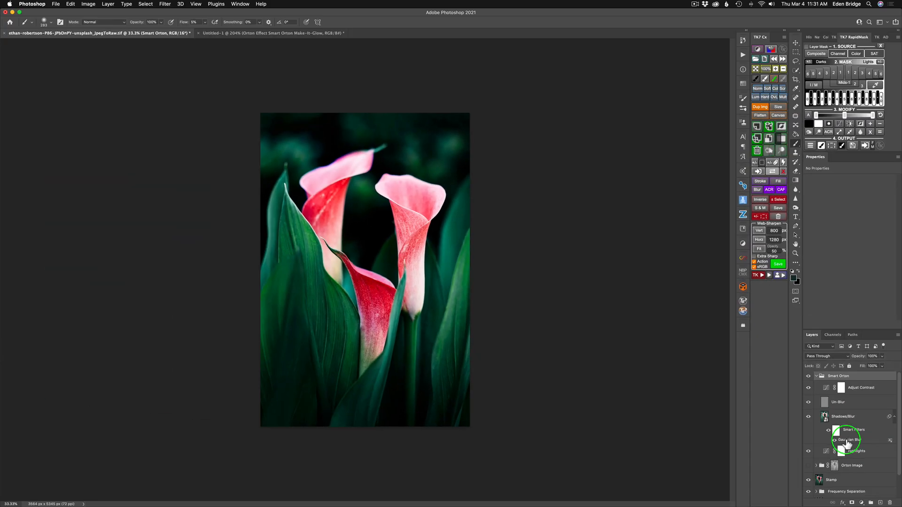
Step: Reopen the Shadows/Blur Gaussian Blur smart filter and confirm a larger radius
double_click(847, 440)
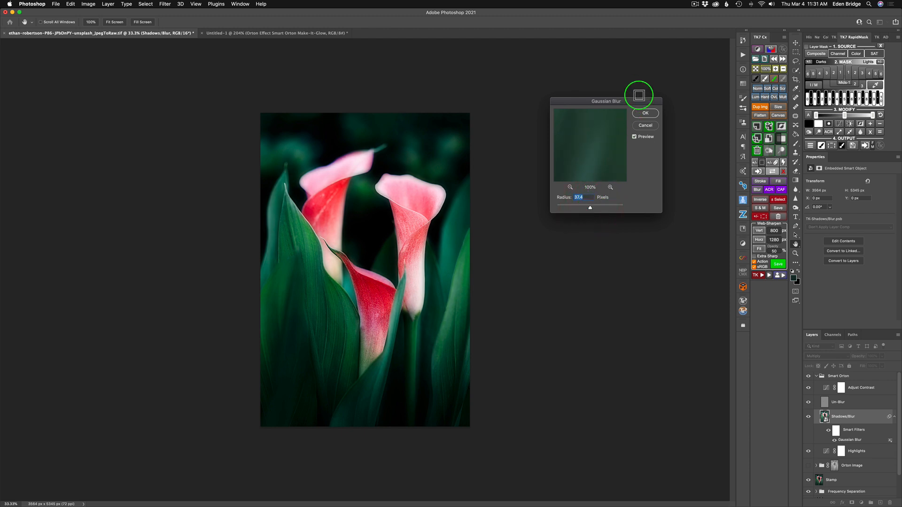
left_click(646, 113)
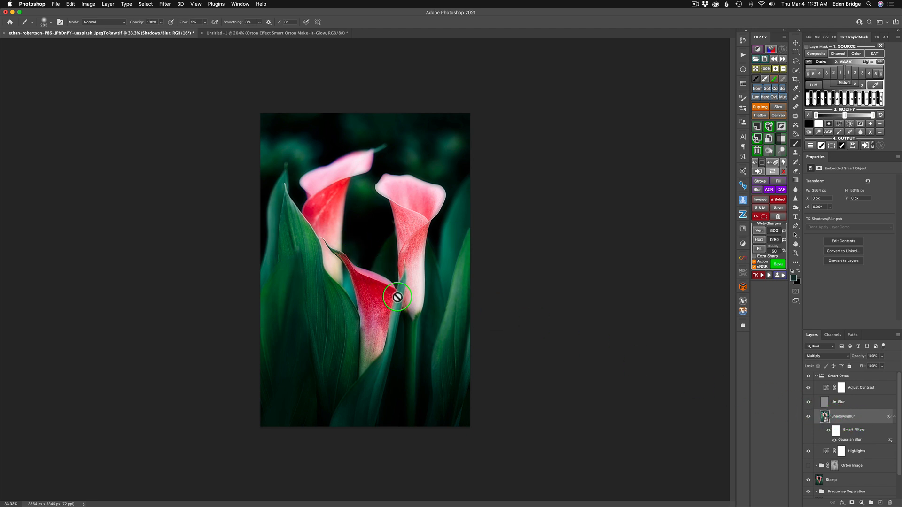
mouse_move(388, 229)
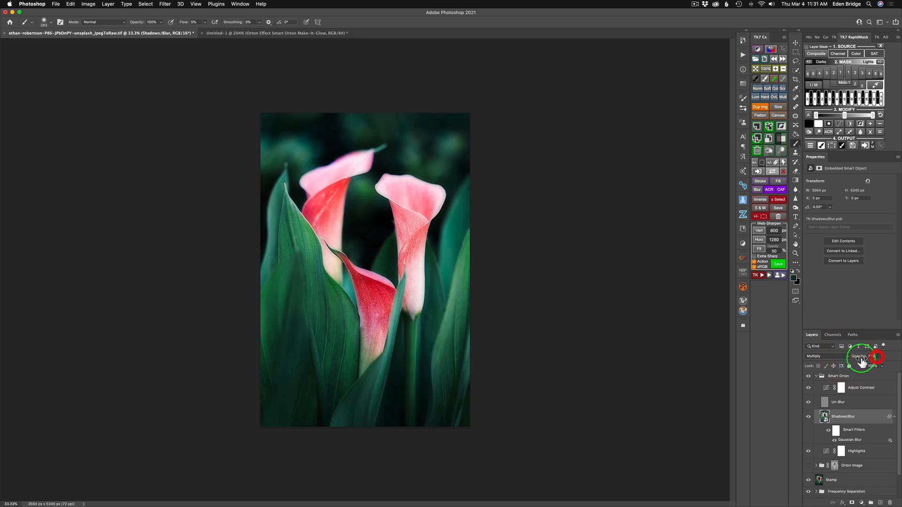
Step: Adjust the Multiply Shadows/Blur layer's opacity value in the Layers panel
left_click(860, 359)
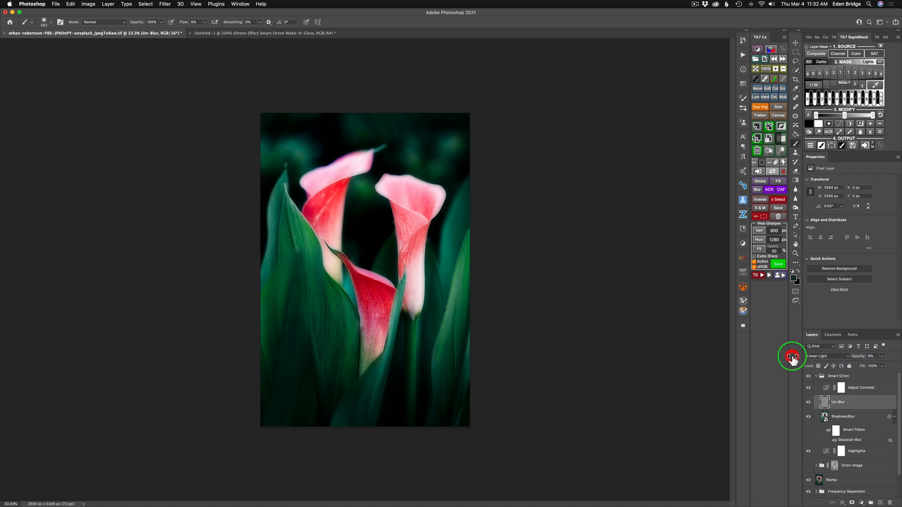
mouse_move(413, 240)
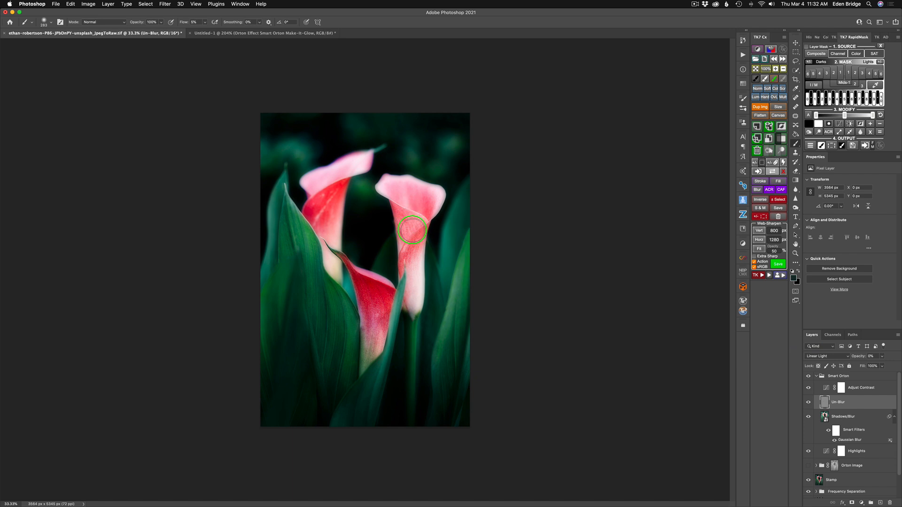
mouse_move(795, 355)
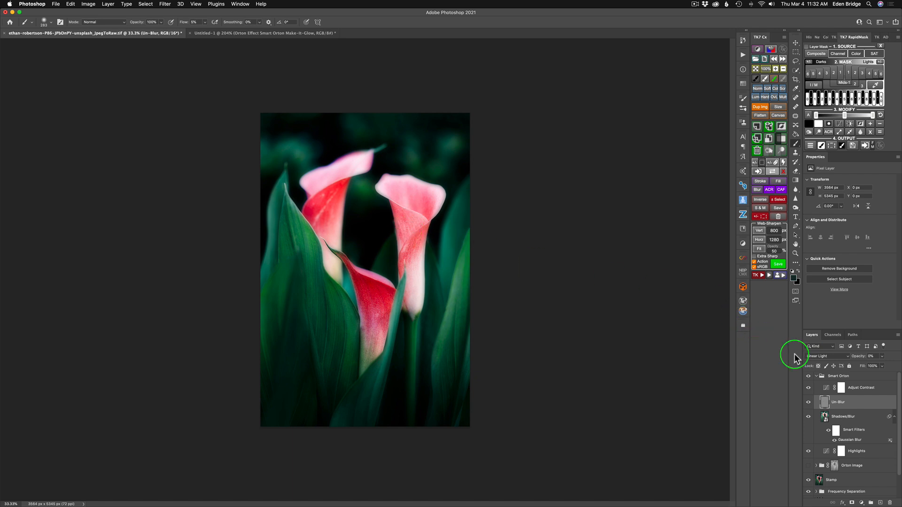
mouse_move(839, 361)
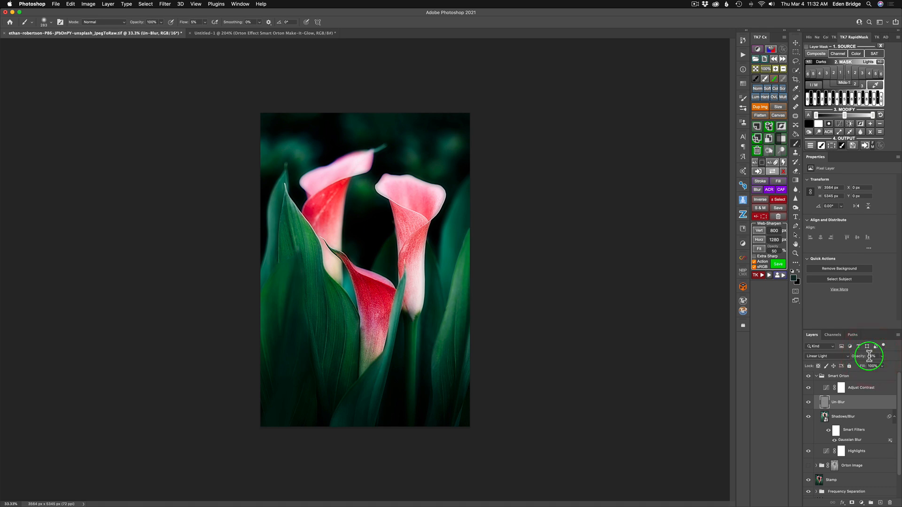
mouse_move(895, 361)
type("40")
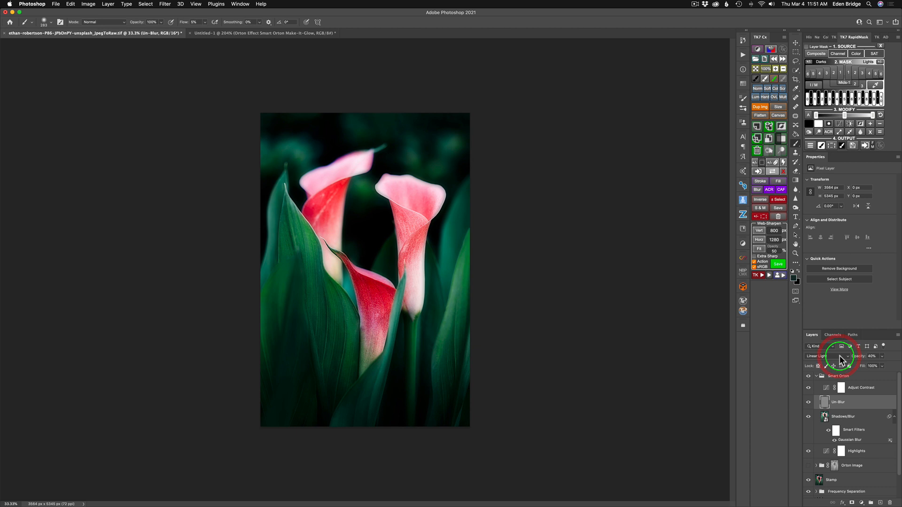
mouse_move(814, 356)
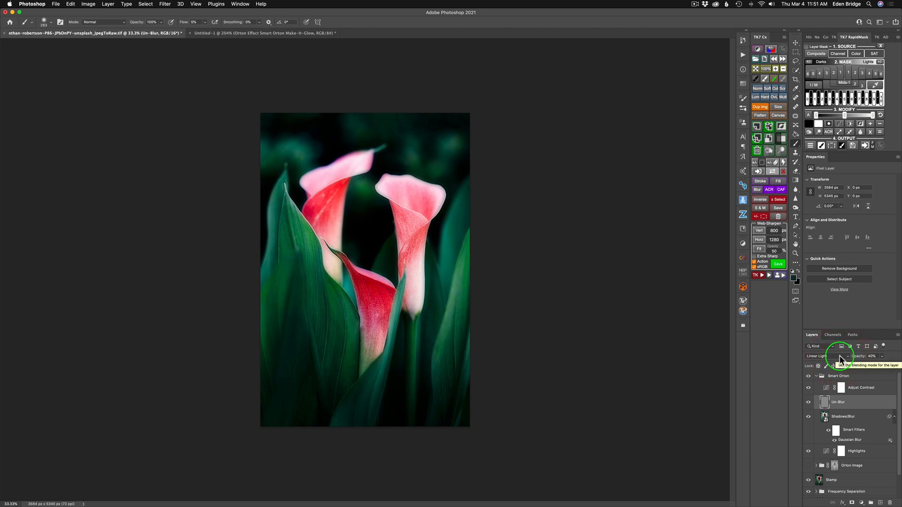
mouse_move(842, 382)
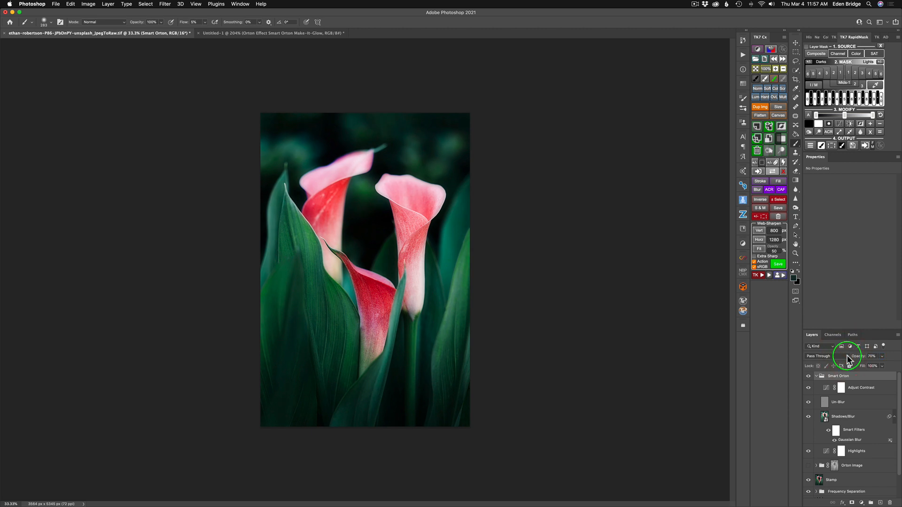
mouse_move(846, 356)
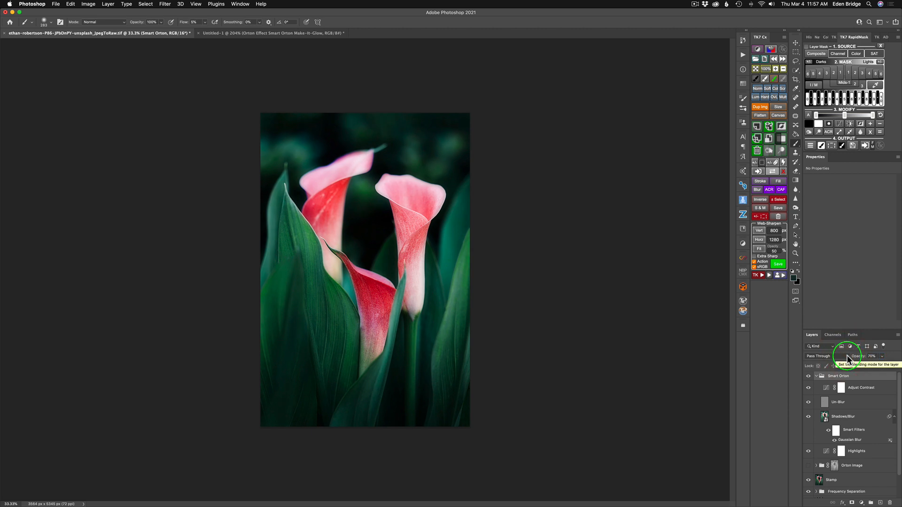
mouse_move(774, 385)
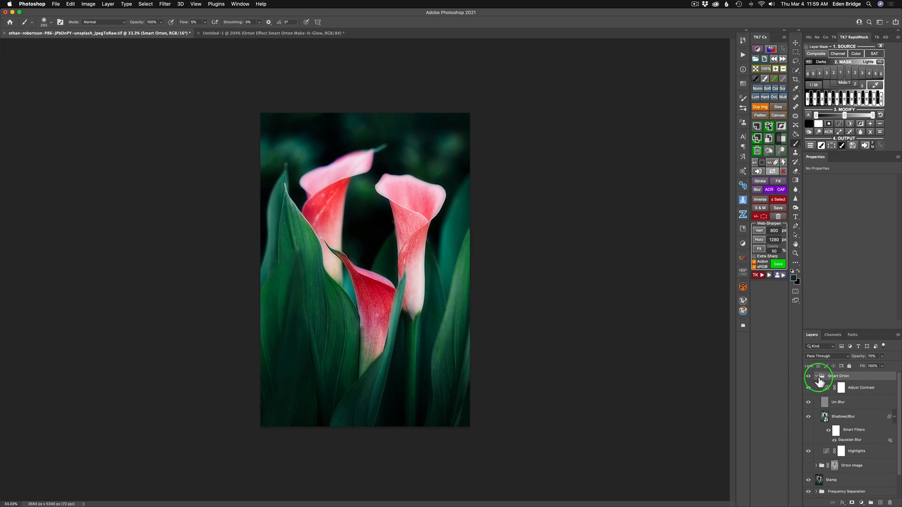
Step: Collapse the Smart Orton group and toggle its visibility off and on for comparison
left_click(817, 376)
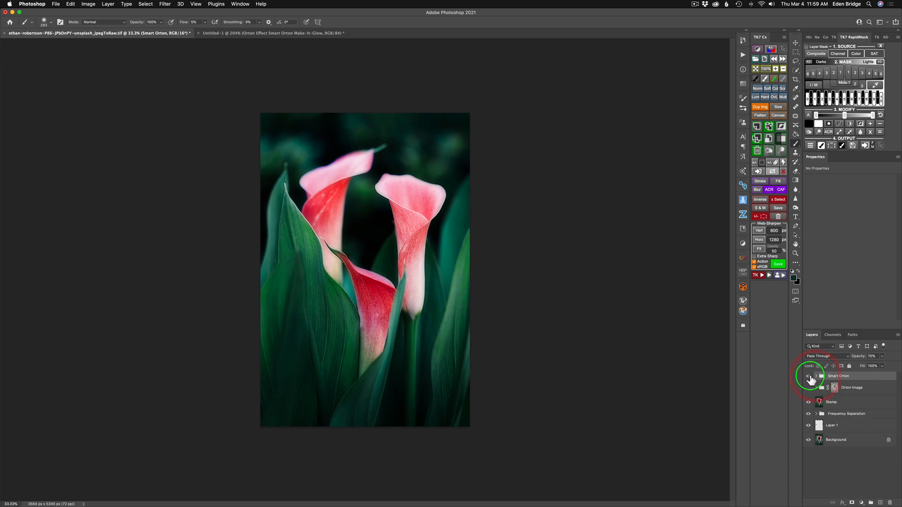
left_click(809, 376)
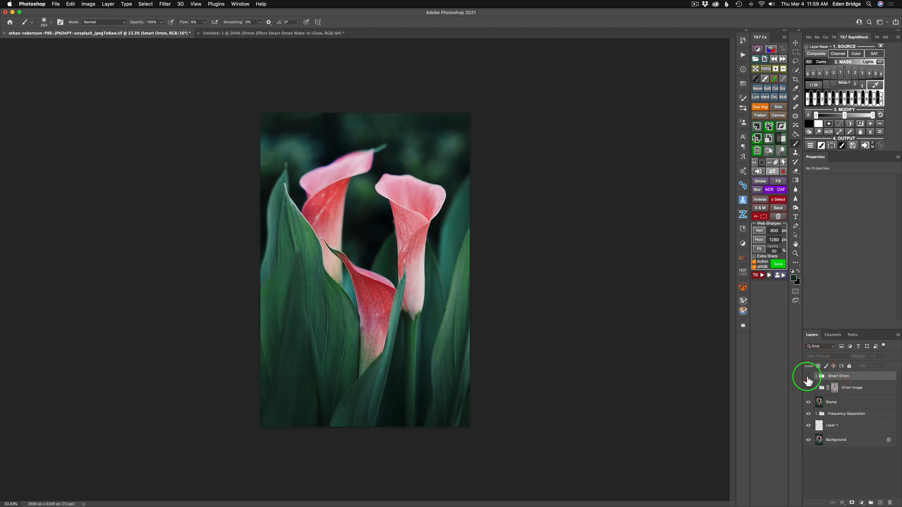
left_click(809, 376)
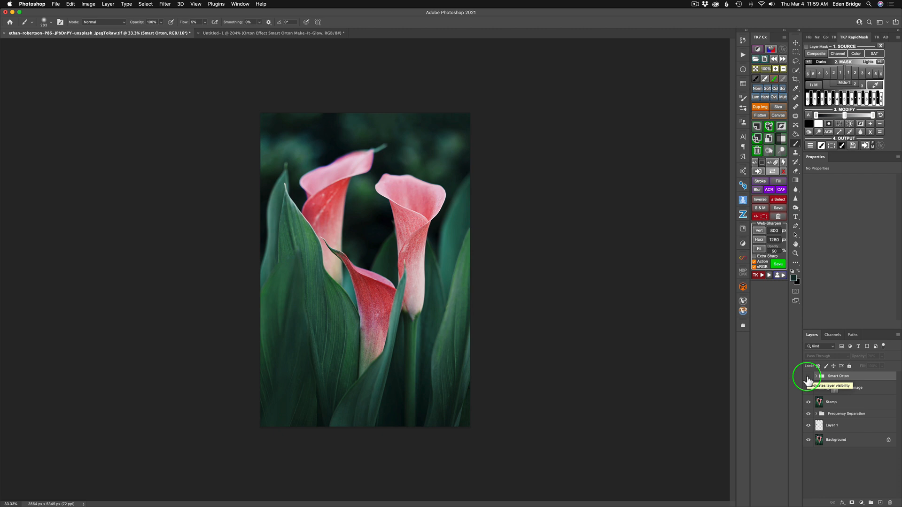
left_click(757, 275)
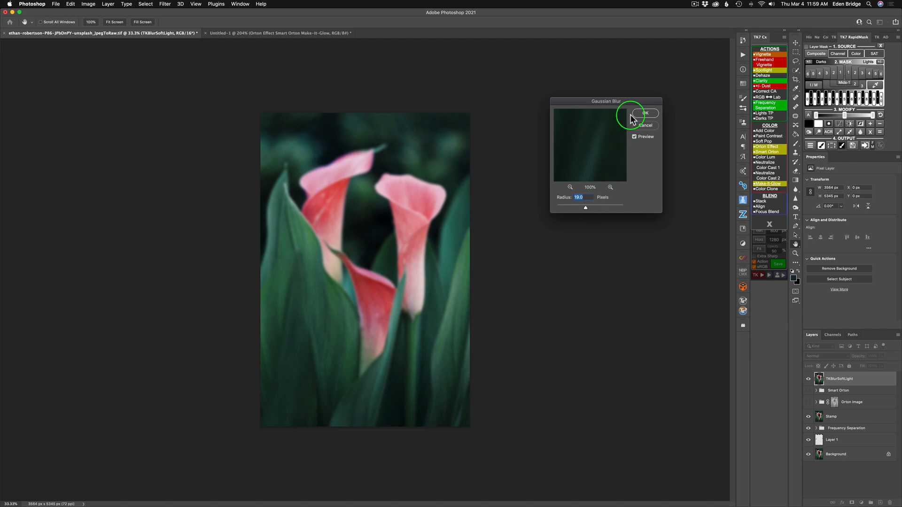
Step: Apply the 19-pixel Gaussian Blur for Make-It-Glow, compare it, then add Hue/Saturation
left_click(645, 113)
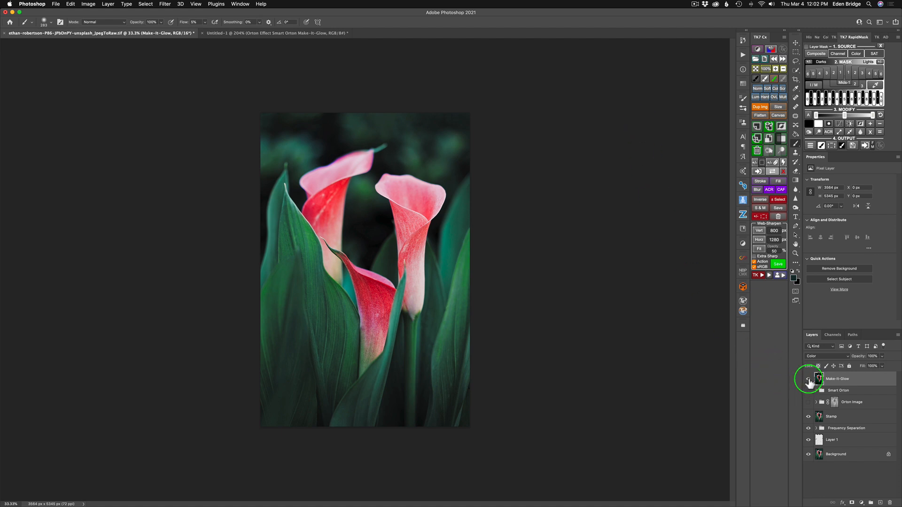
left_click(808, 380)
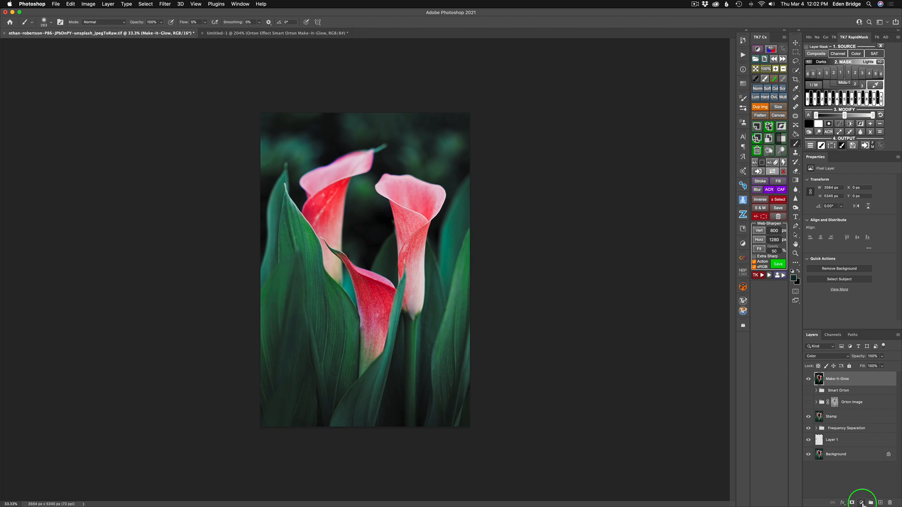
left_click(861, 502)
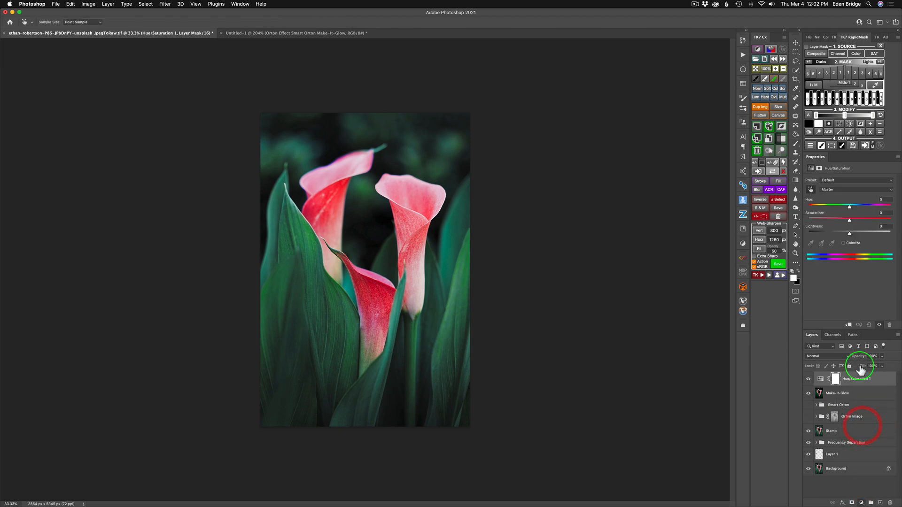